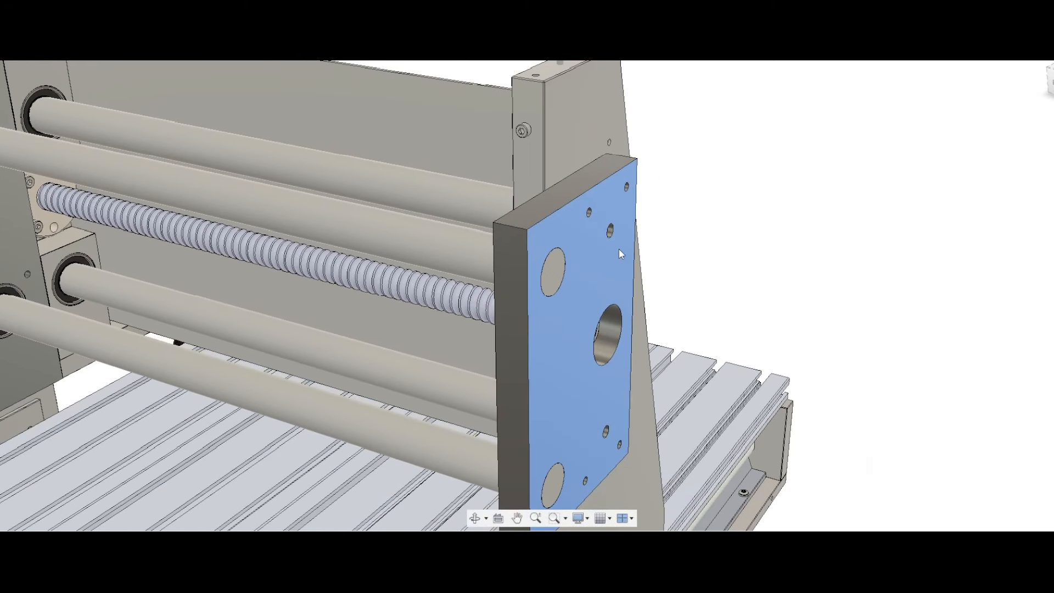
mouse_move(605, 278)
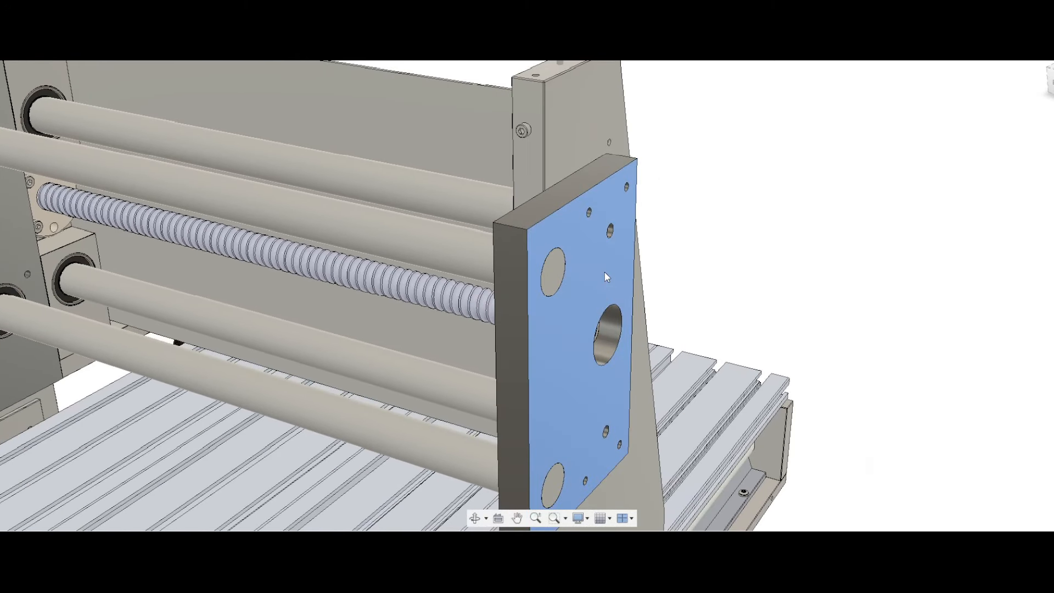
mouse_move(598, 273)
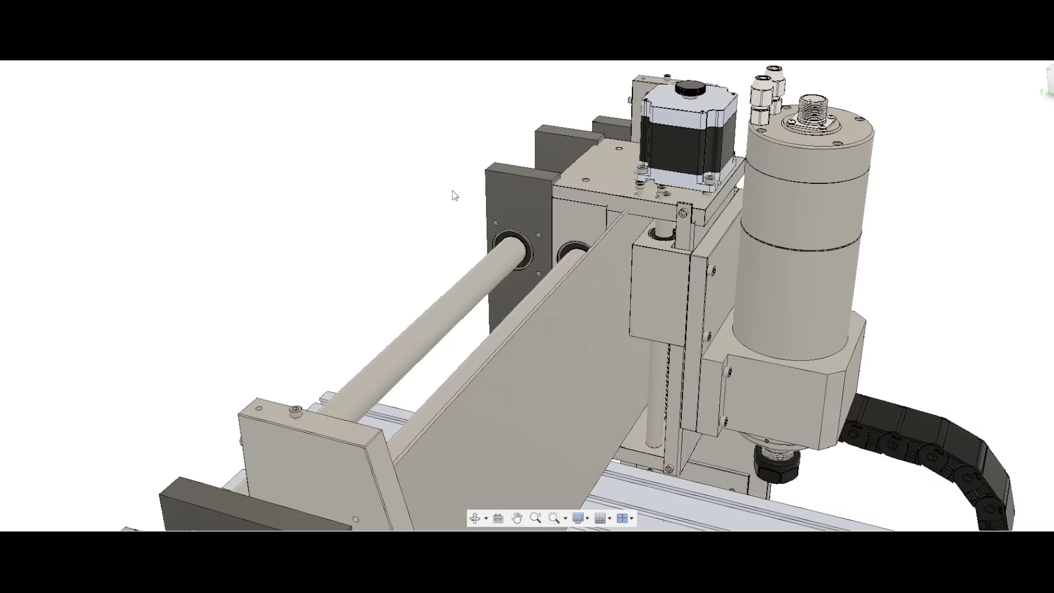
mouse_move(670, 228)
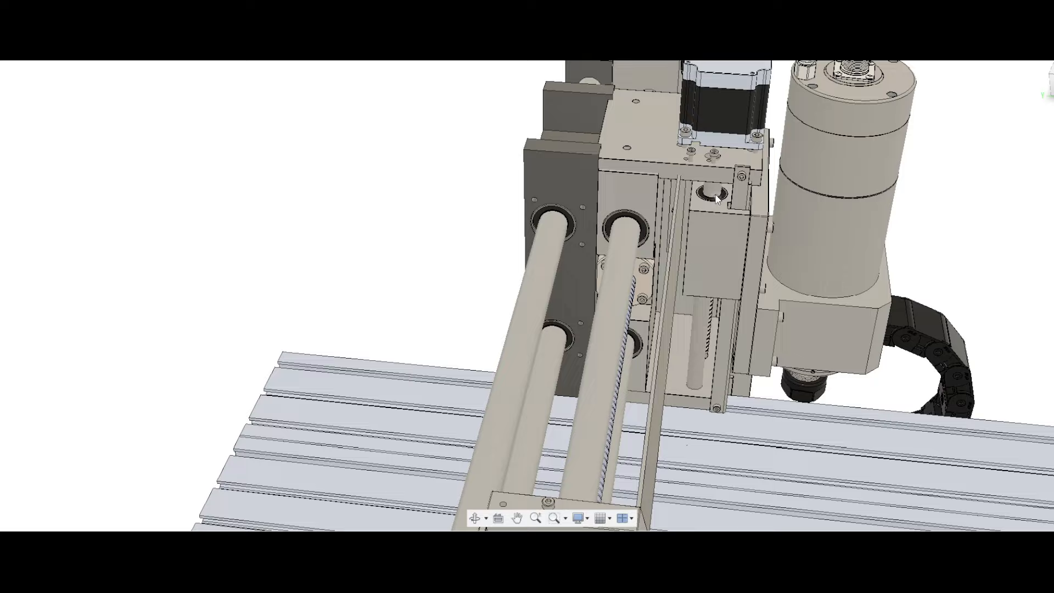
mouse_move(705, 203)
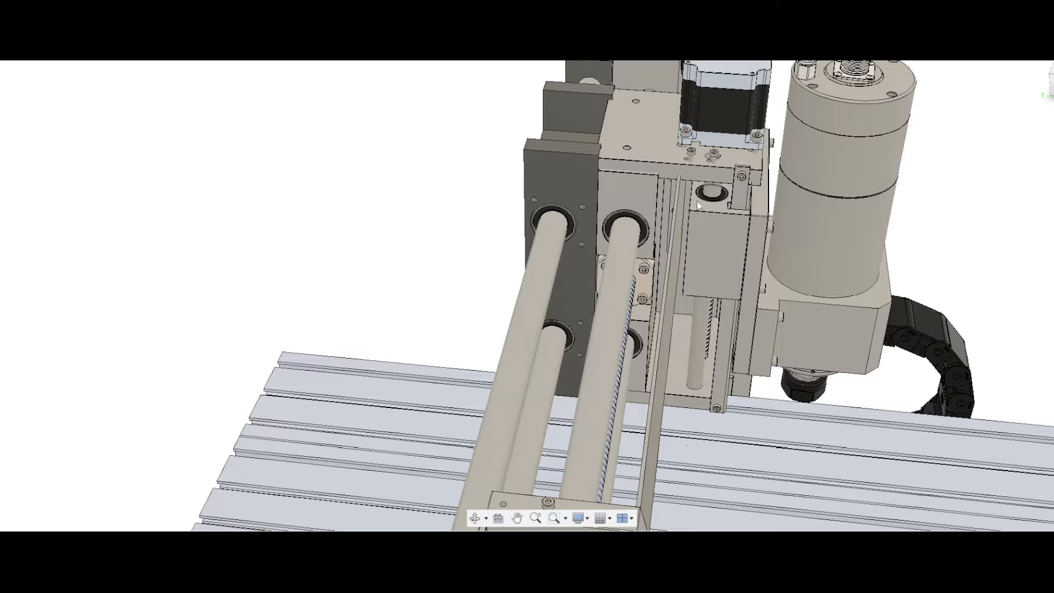